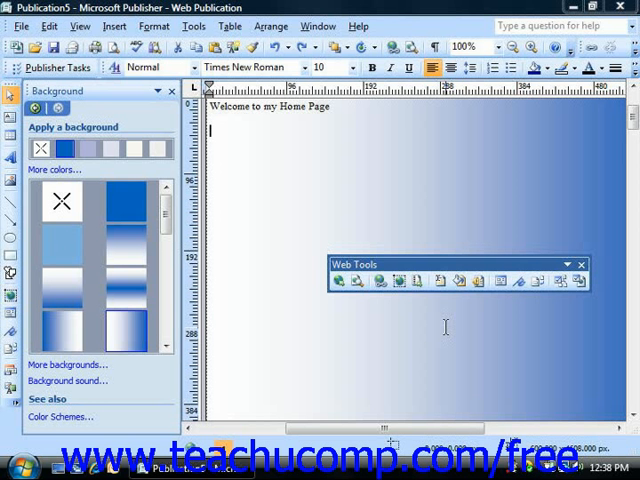
mouse_move(242, 268)
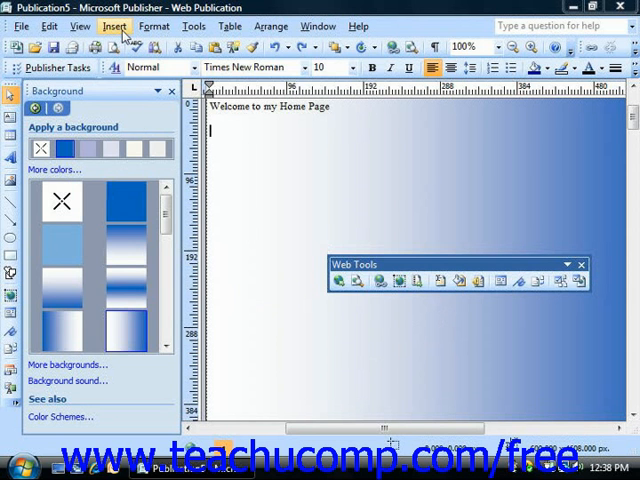
Bring up the Design Gallery of ready-made objects from the Insert menu.
click(114, 26)
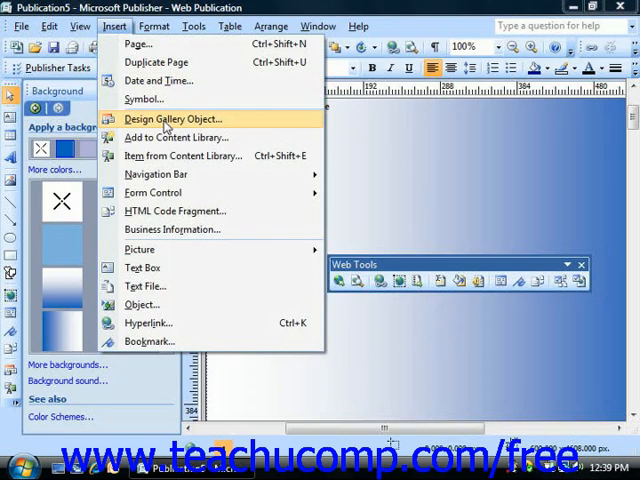
click(172, 118)
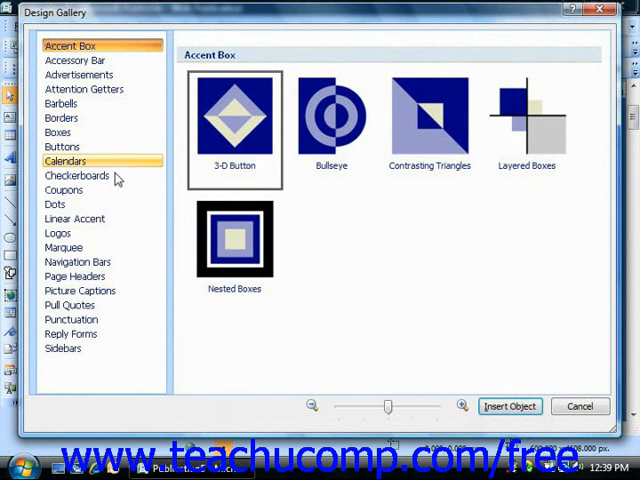
Show the Navigation Bars designs and choose the Dimension style in vertical orientation.
click(76, 260)
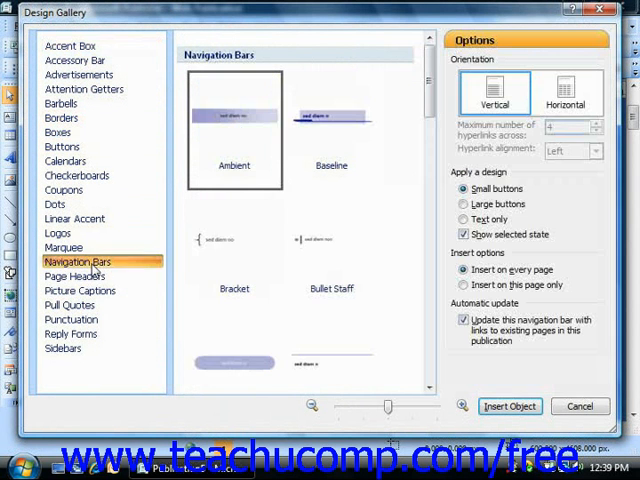
click(232, 240)
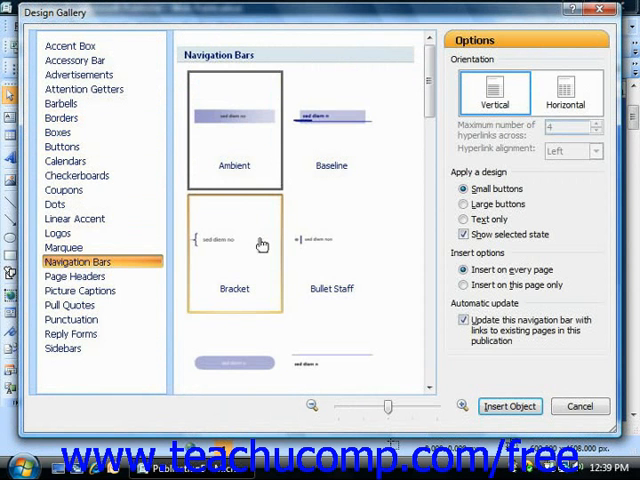
scroll(down, 3)
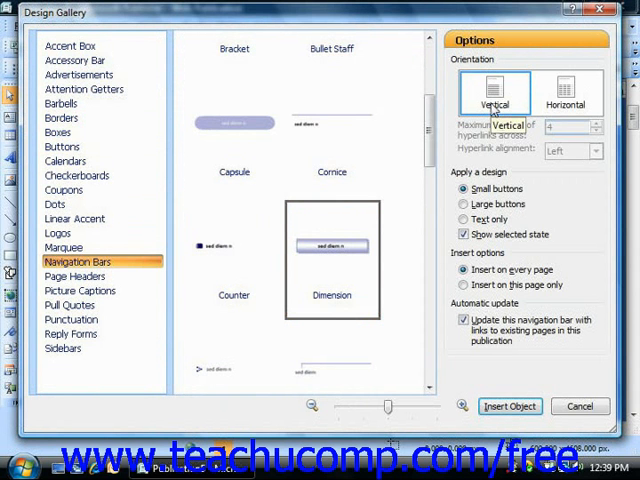
mouse_move(496, 218)
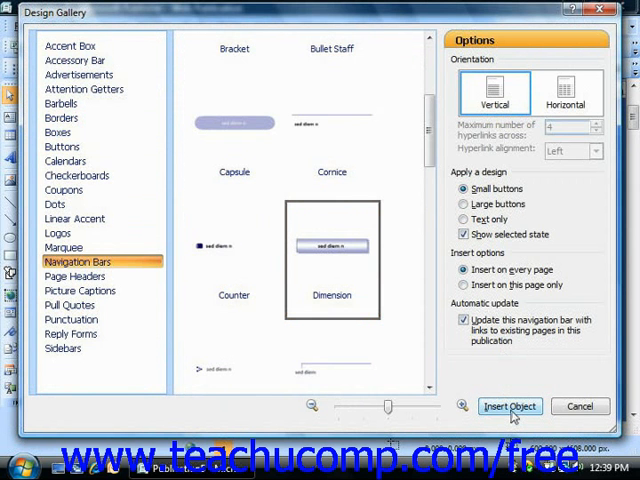
Insert the Dimension navigation bar and move it up beneath the welcome text.
click(510, 404)
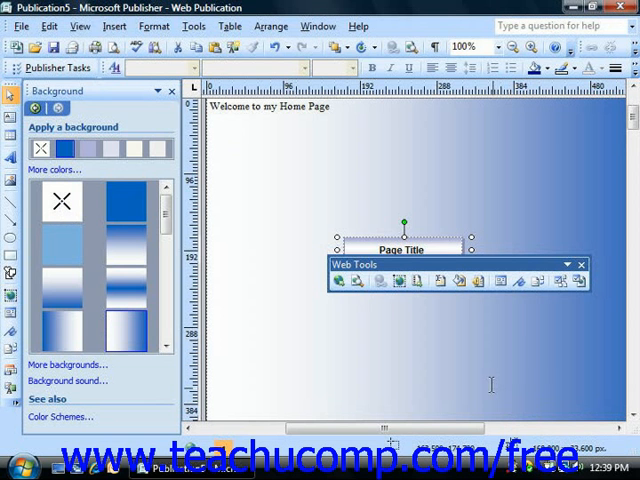
drag(244, 160, 378, 196)
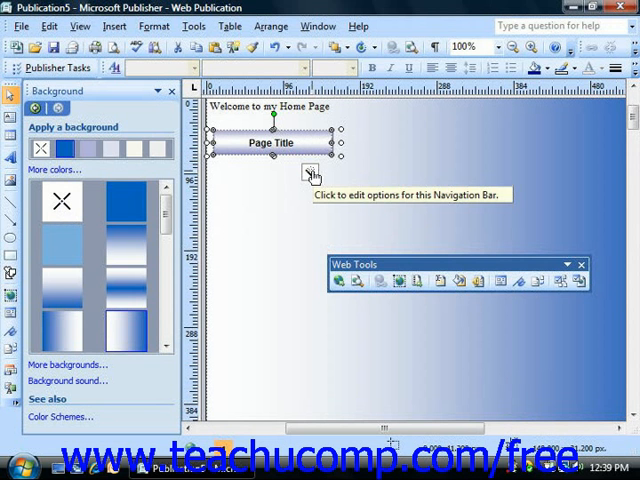
click(312, 172)
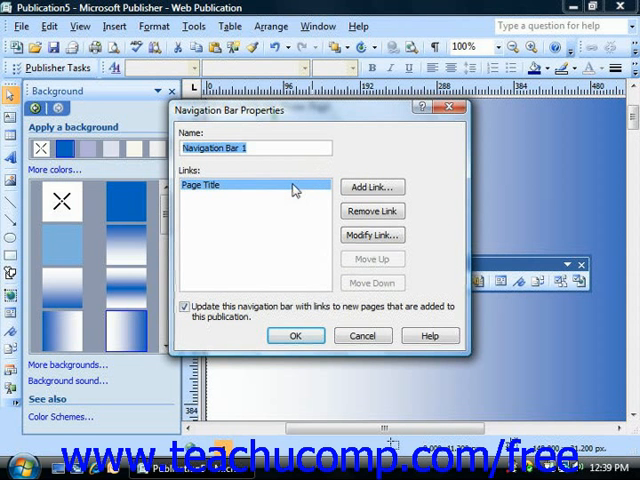
click(248, 148)
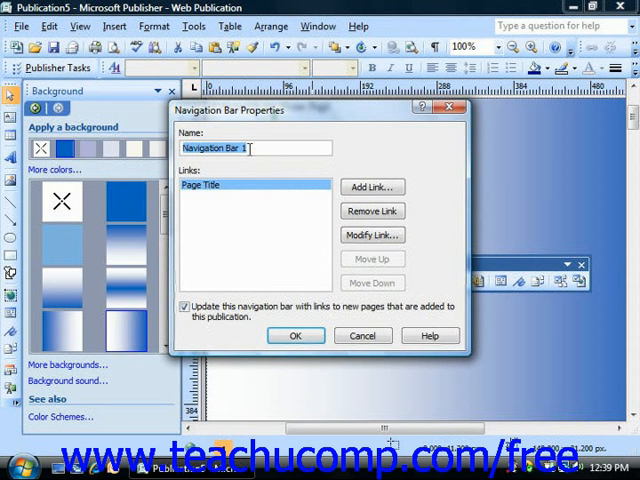
mouse_move(372, 188)
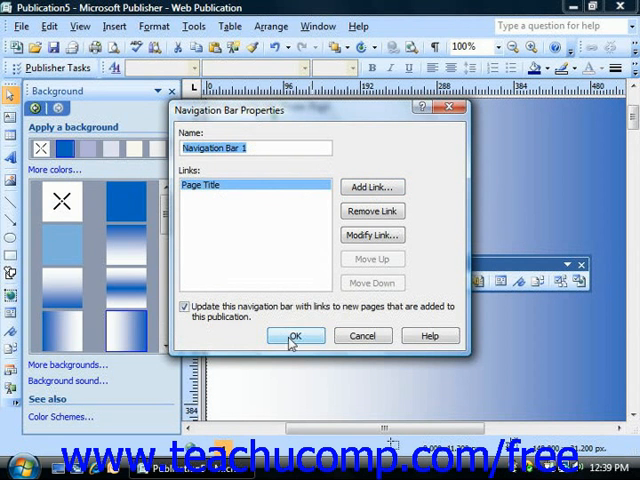
click(296, 336)
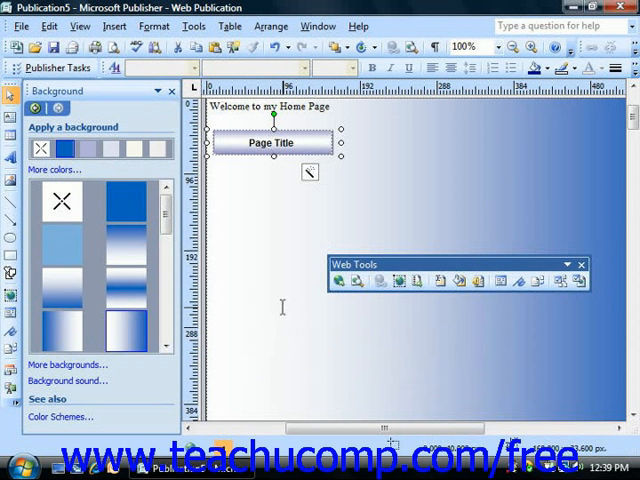
mouse_move(290, 302)
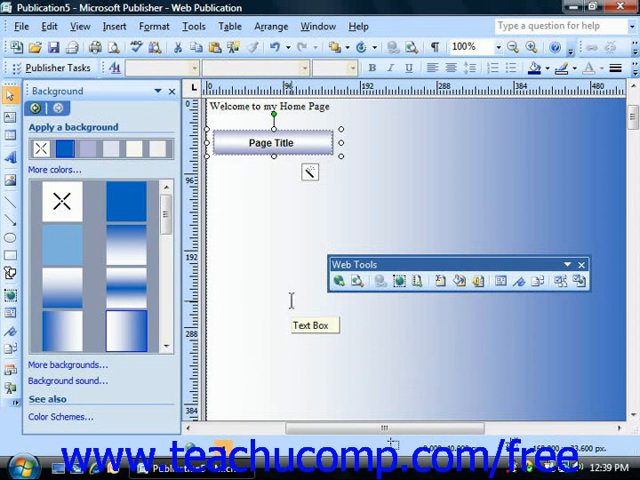